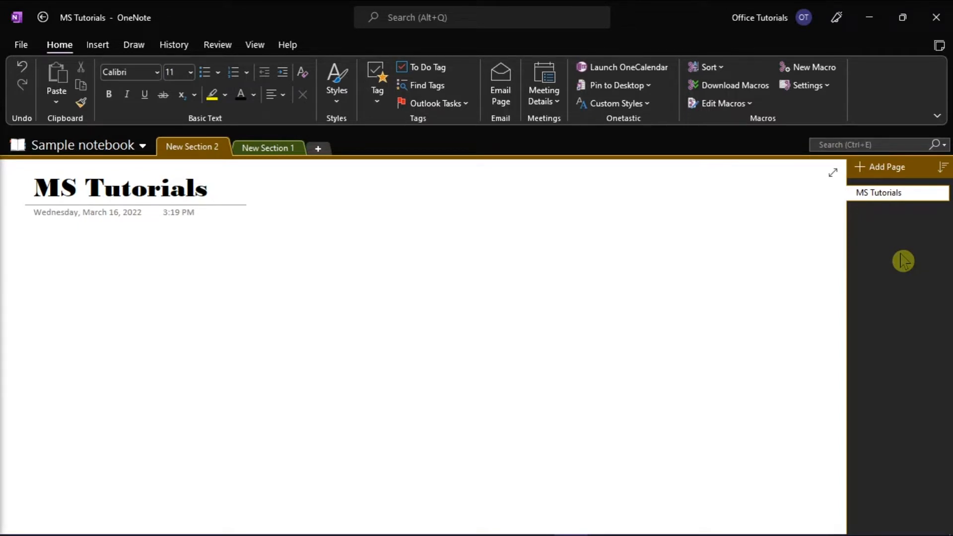
Place the insertion point in the MS Tutorials page body, then bring up the Microsoft Forms window
left_click(83, 261)
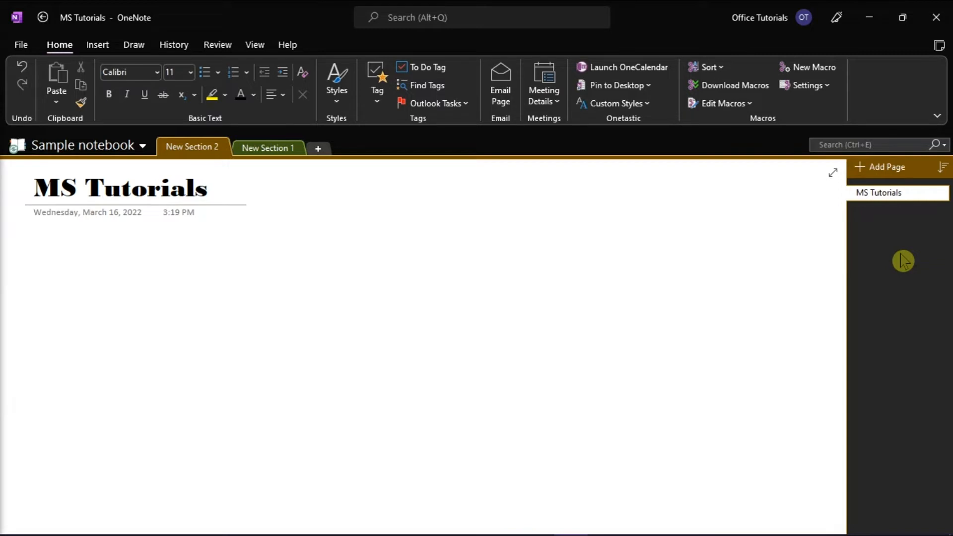
left_click(83, 261)
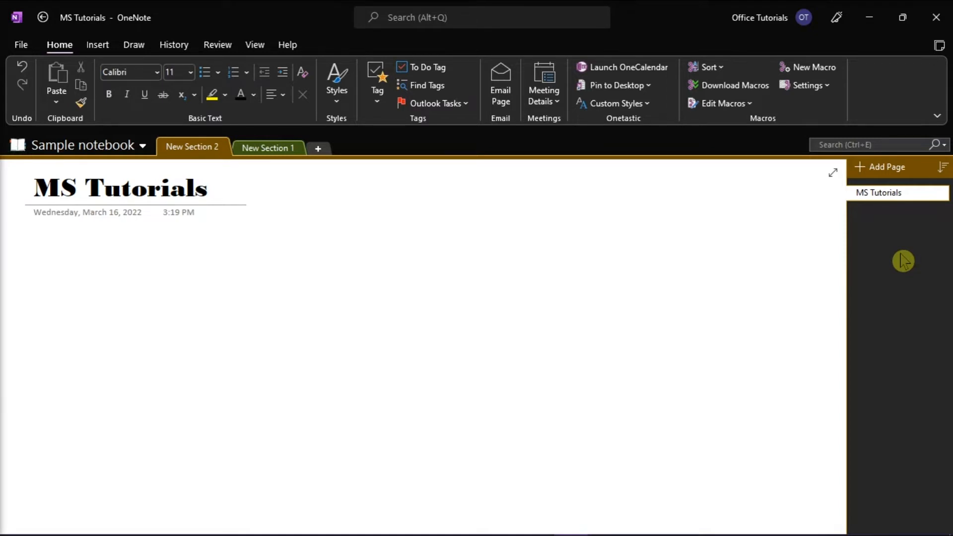
left_click(83, 262)
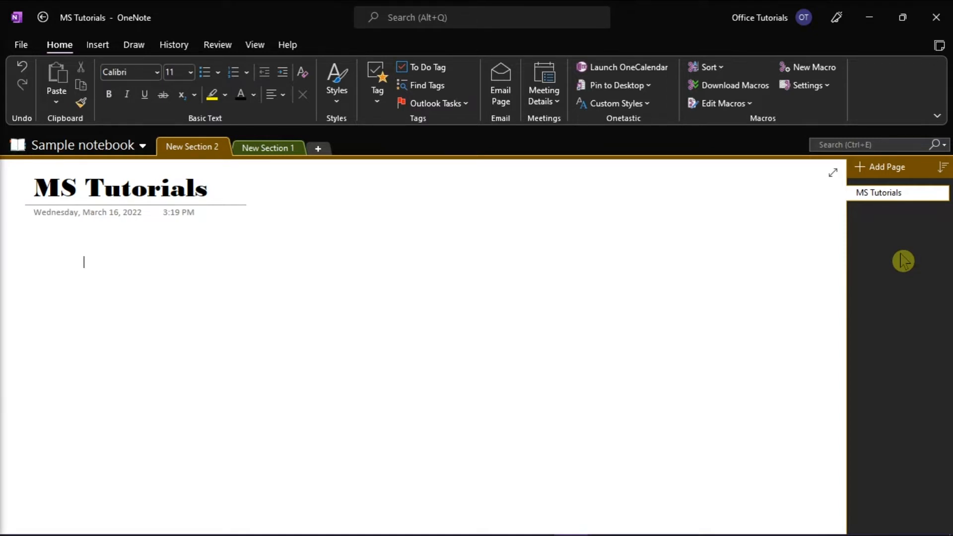
mouse_move(605, 522)
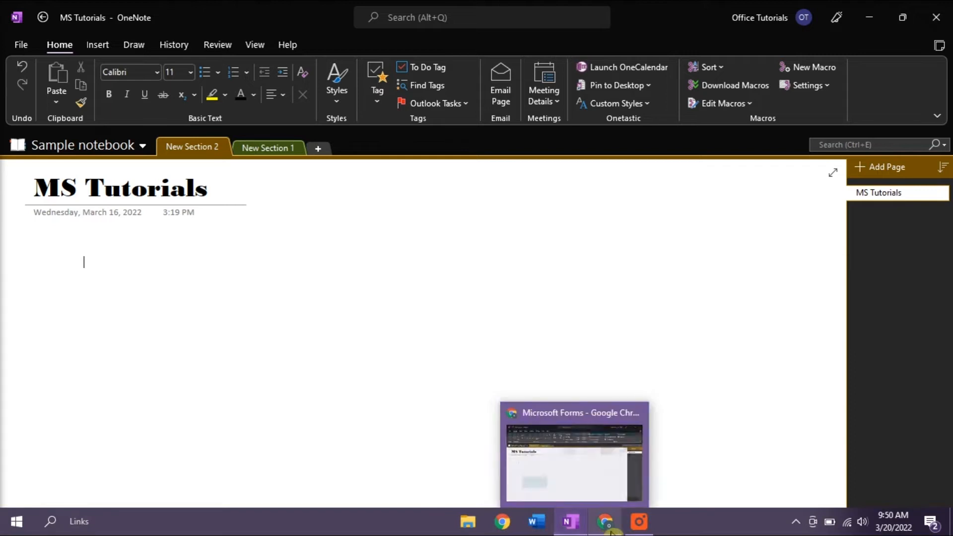
left_click(604, 521)
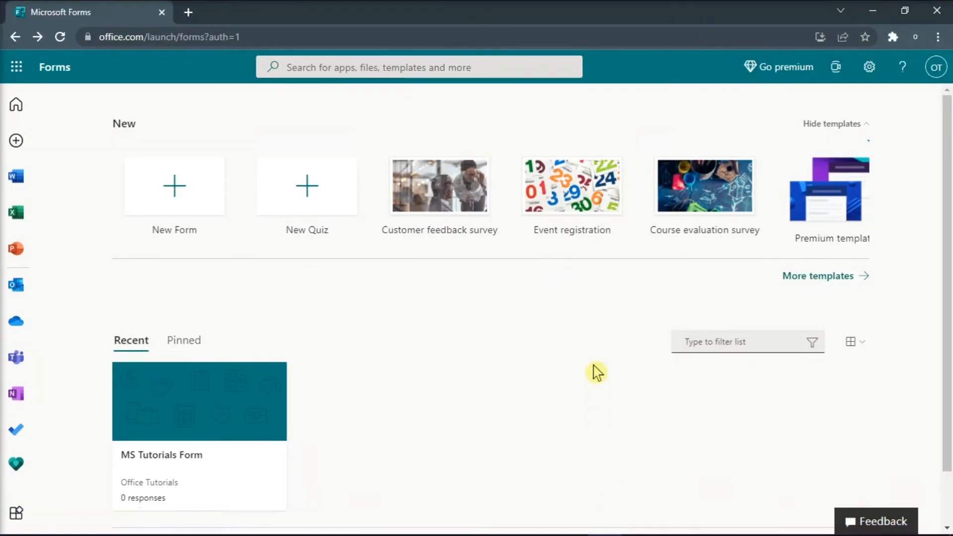
mouse_move(461, 385)
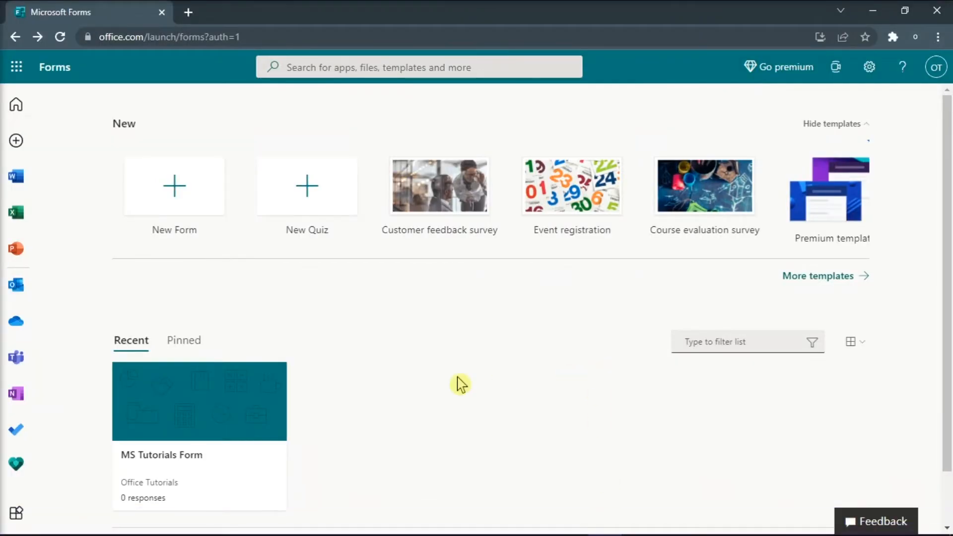
Copy the MS Tutorials Form's response link from its Send/share panel
left_click(199, 401)
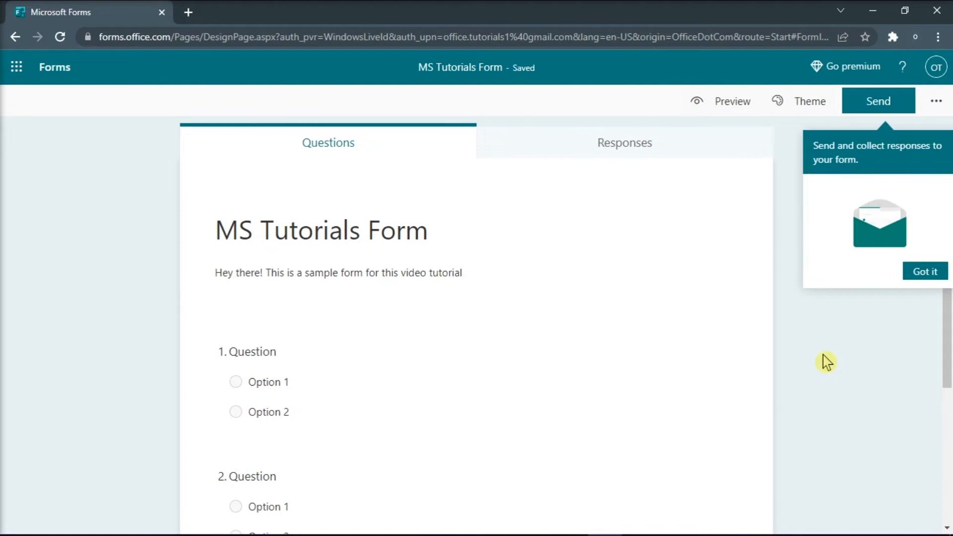
mouse_move(877, 101)
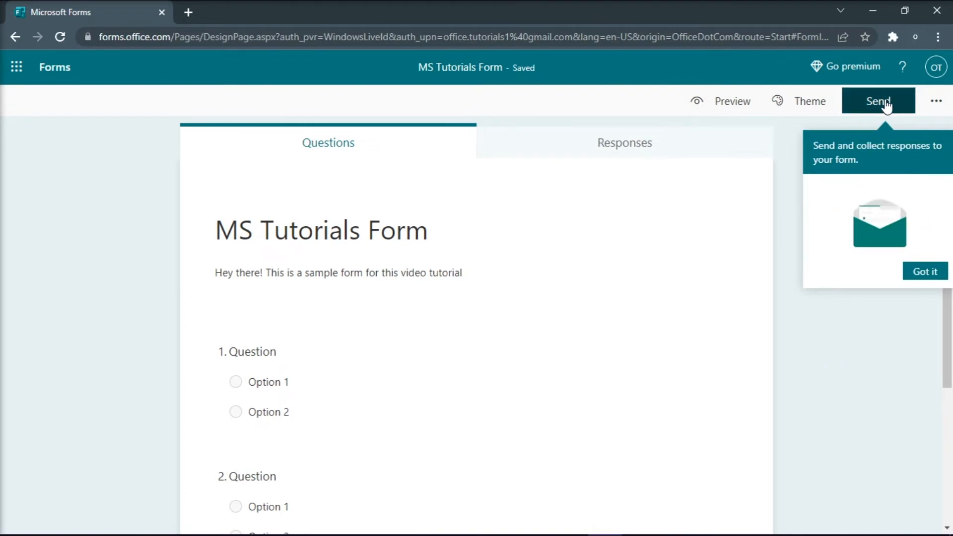
left_click(878, 101)
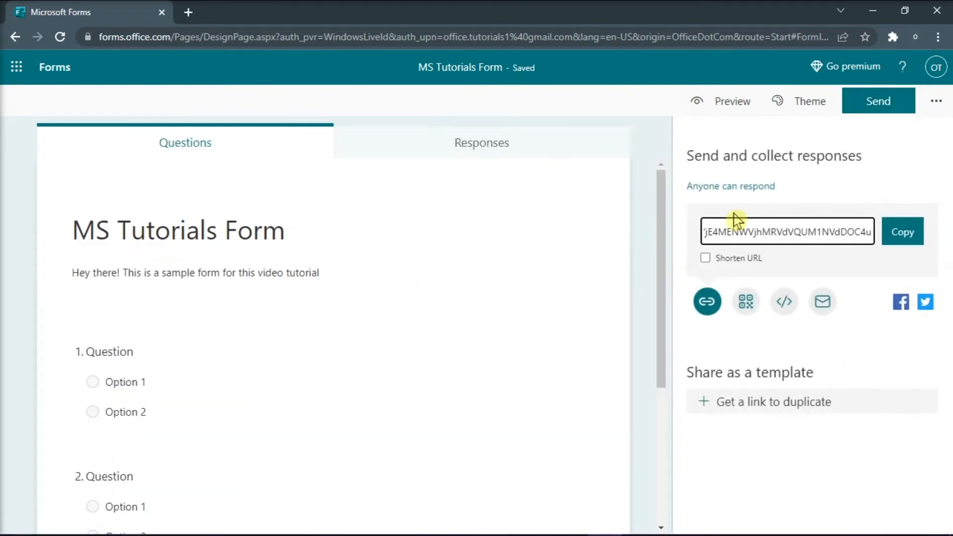
left_click(903, 232)
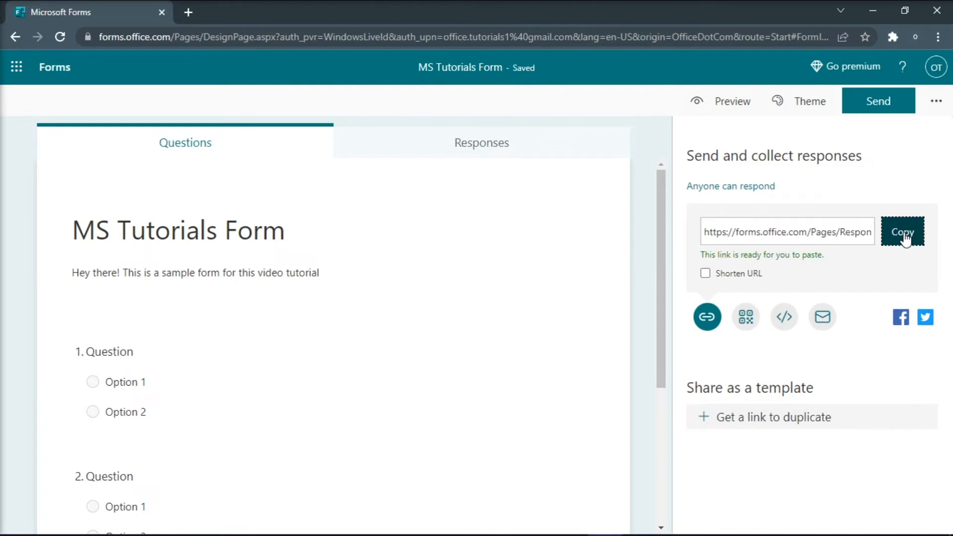
left_click(903, 231)
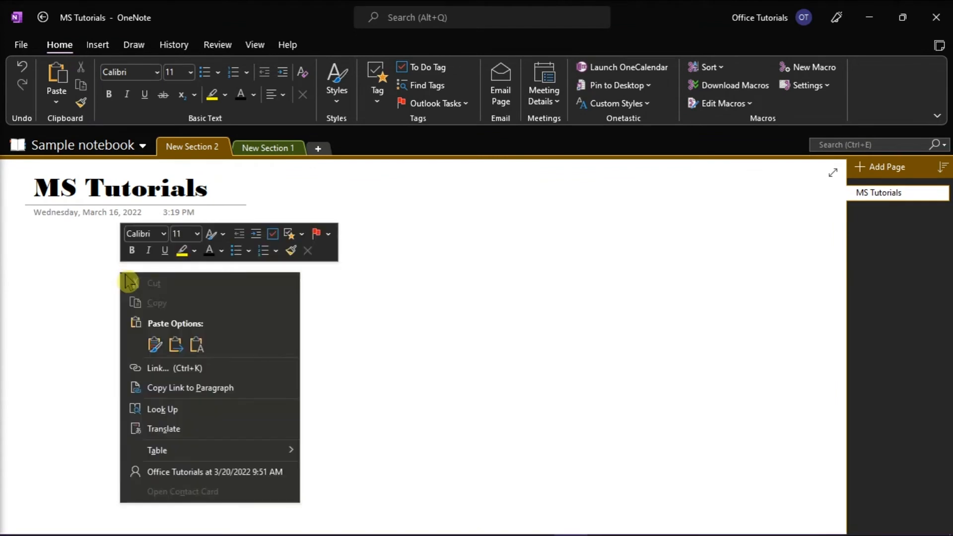
mouse_move(196, 344)
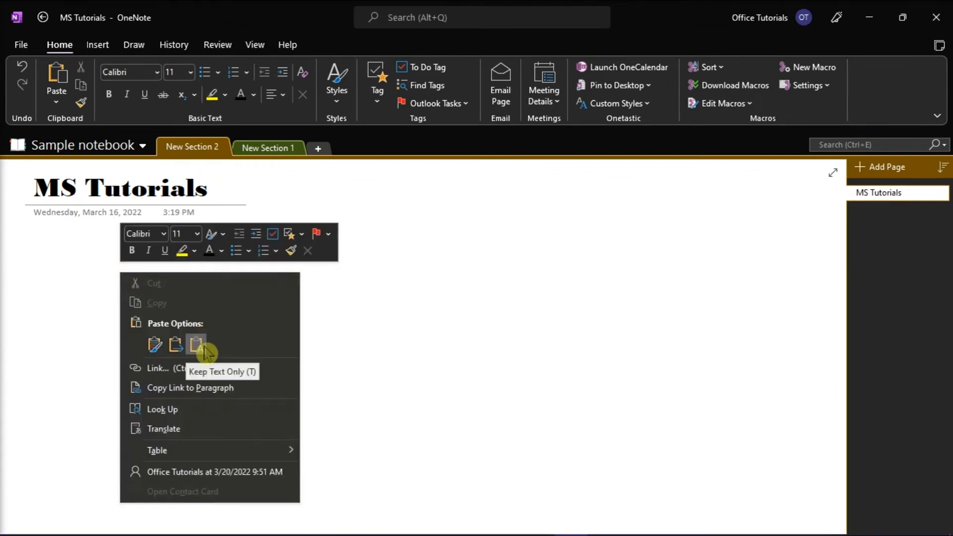
Paste the form link as Keep Text Only so it renders as an embedded fillable form
left_click(196, 346)
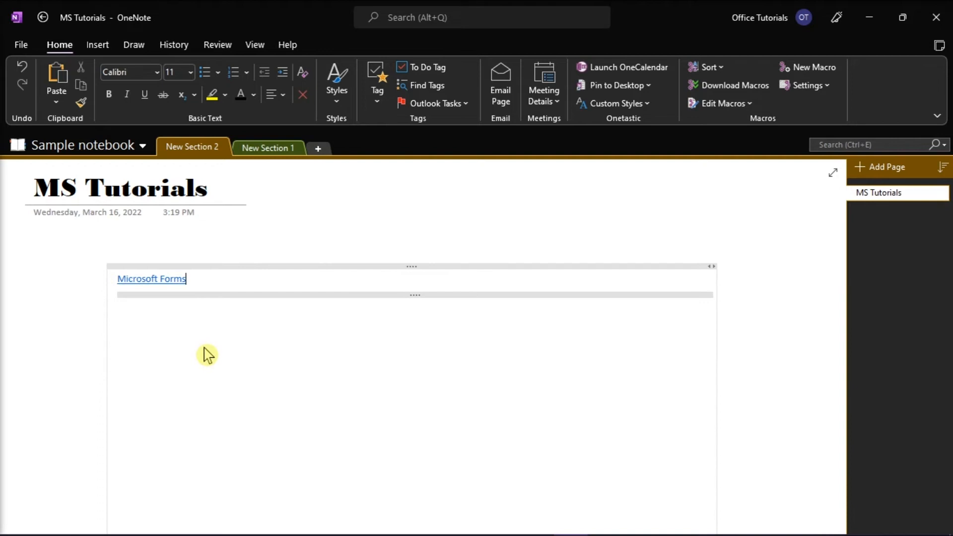
left_click(151, 278)
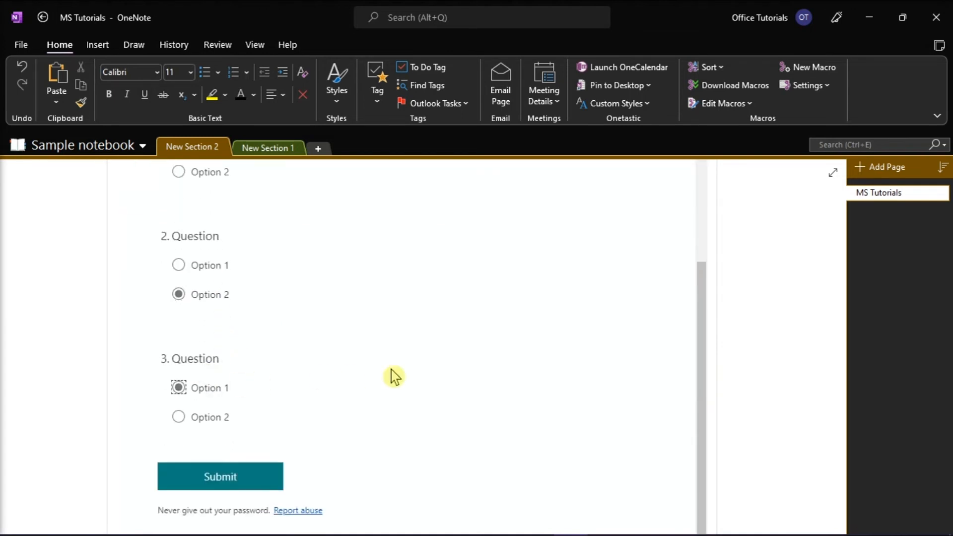
Submit the embedded form's answers to get the 'Thanks! Your response was submitted' confirmation
left_click(220, 475)
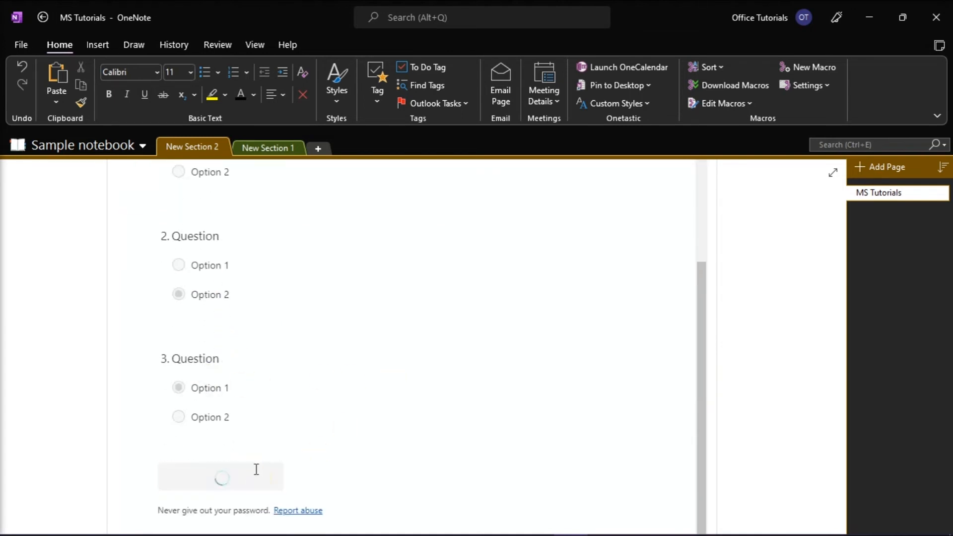
left_click(221, 478)
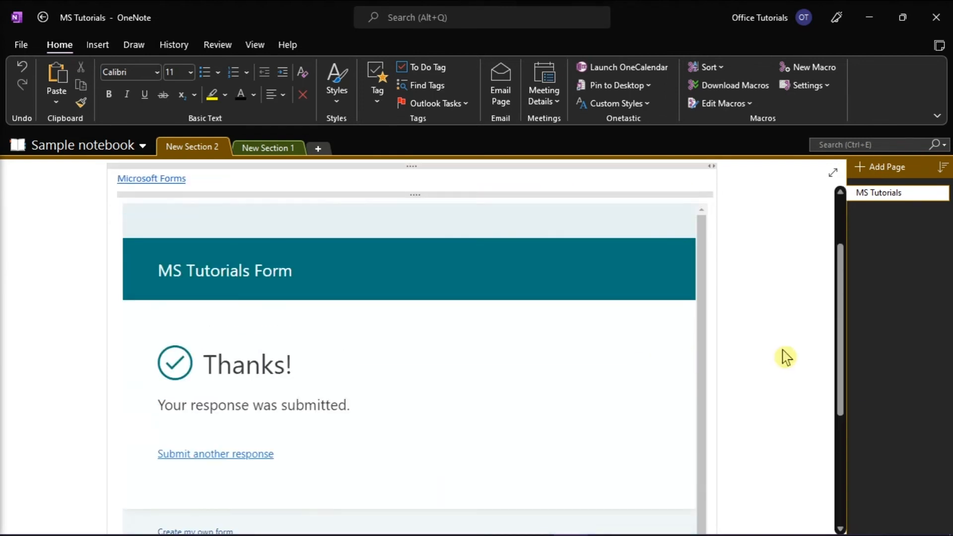